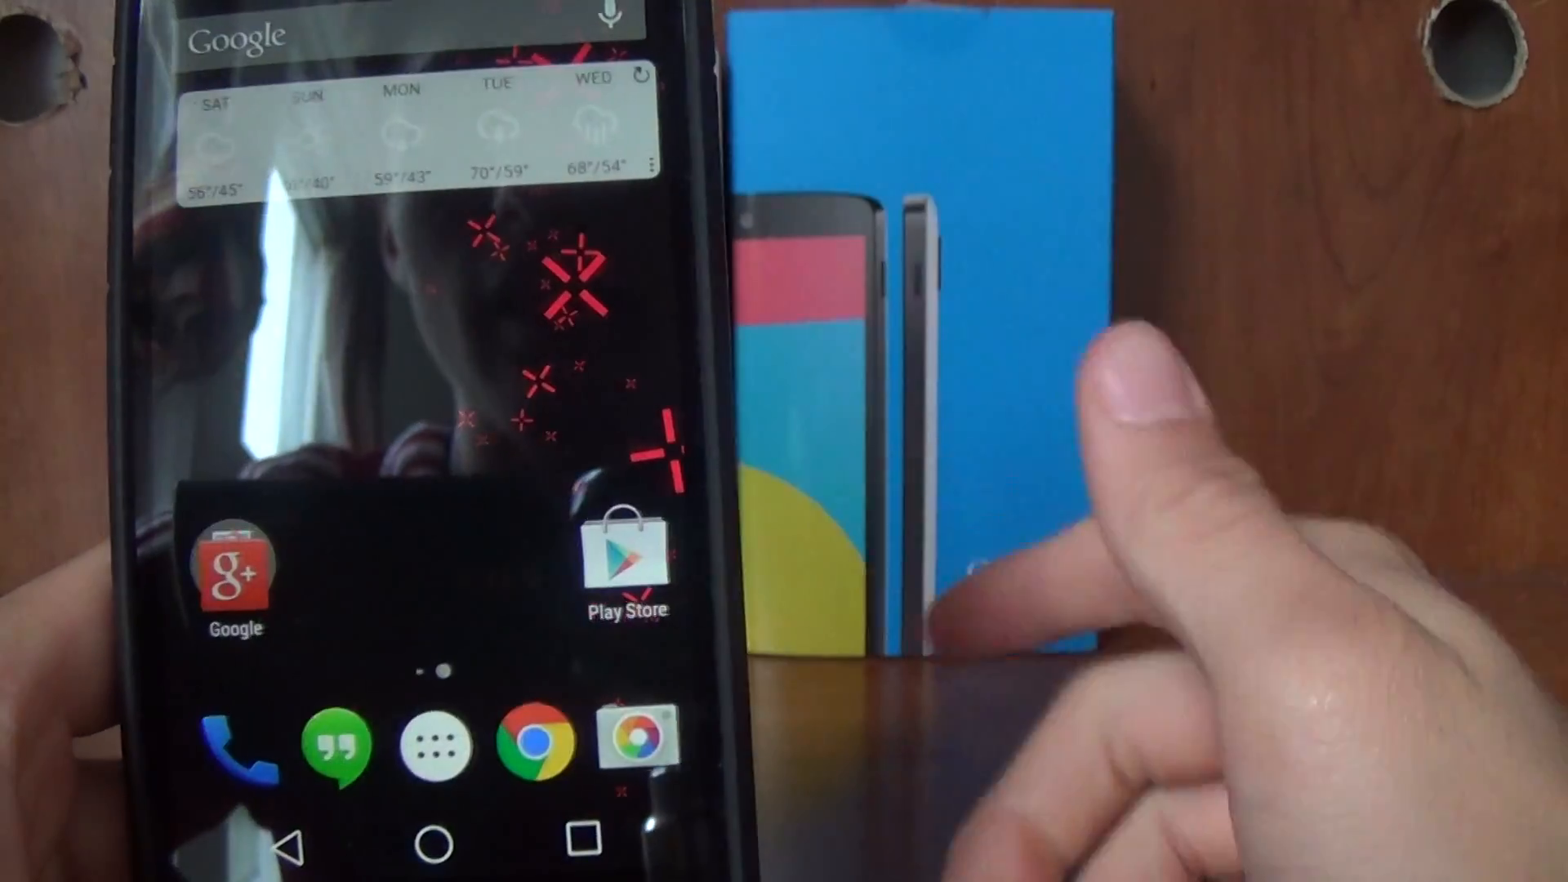
Open the app drawer and launch the Google search app
click(434, 741)
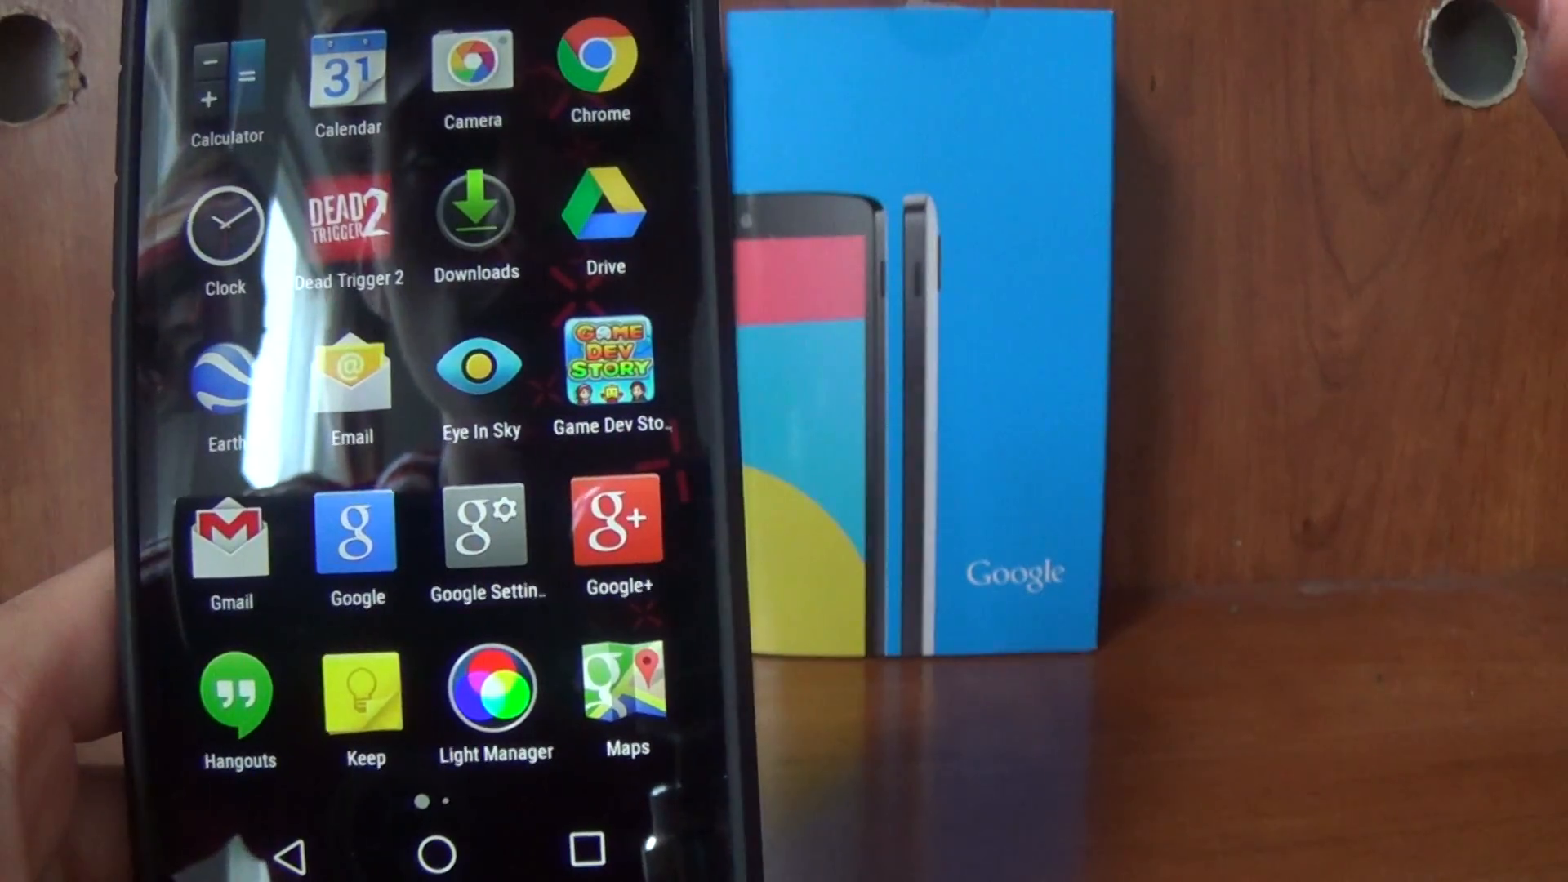
click(357, 535)
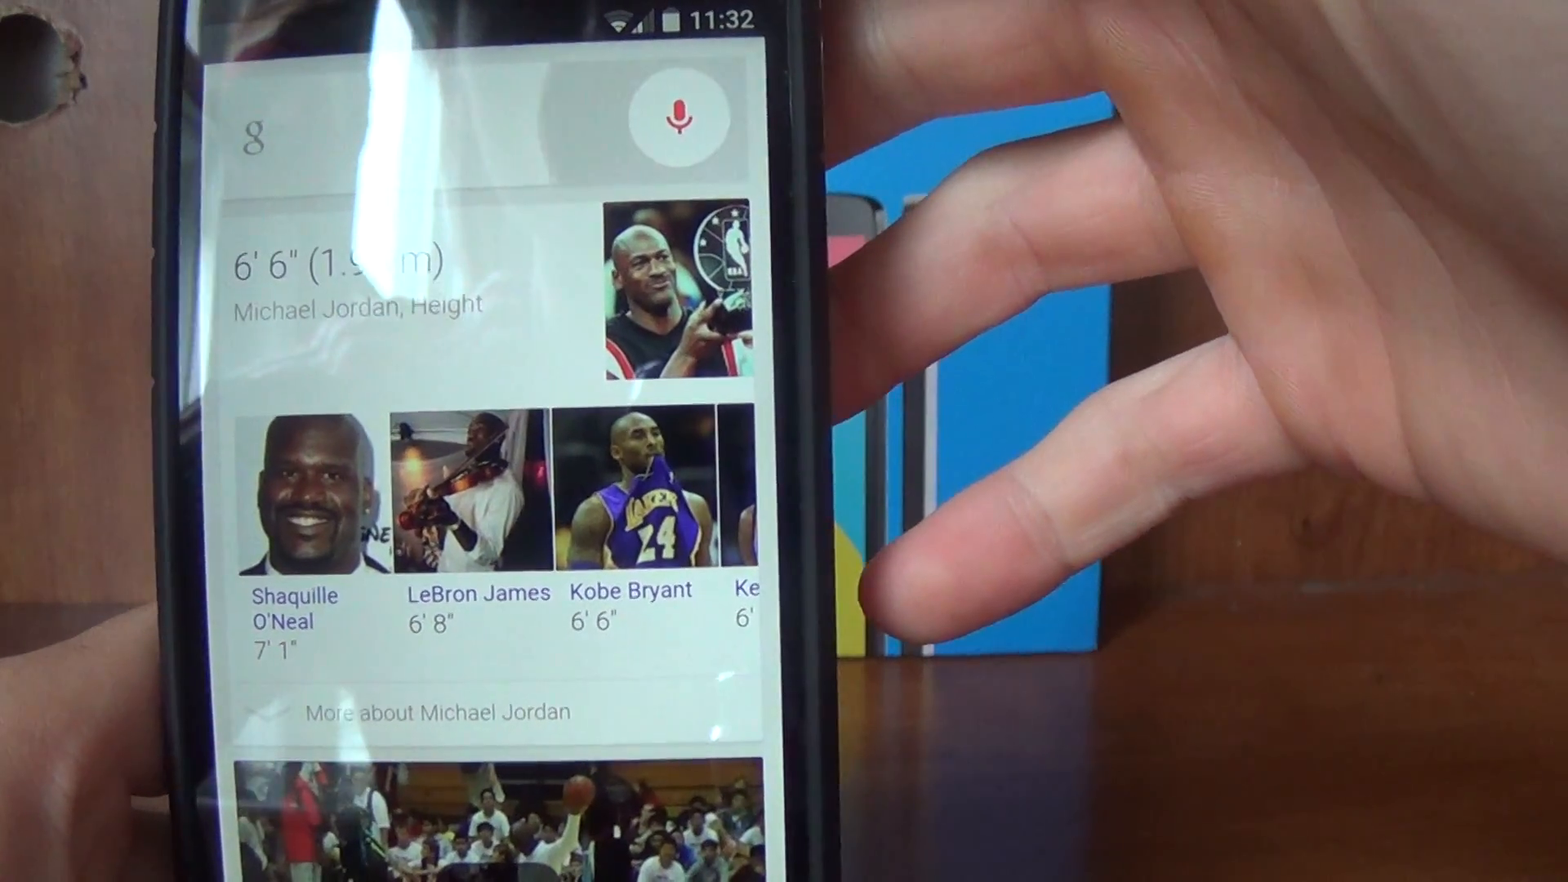
Start a voice search asking how tall Michael Jordan is
click(681, 145)
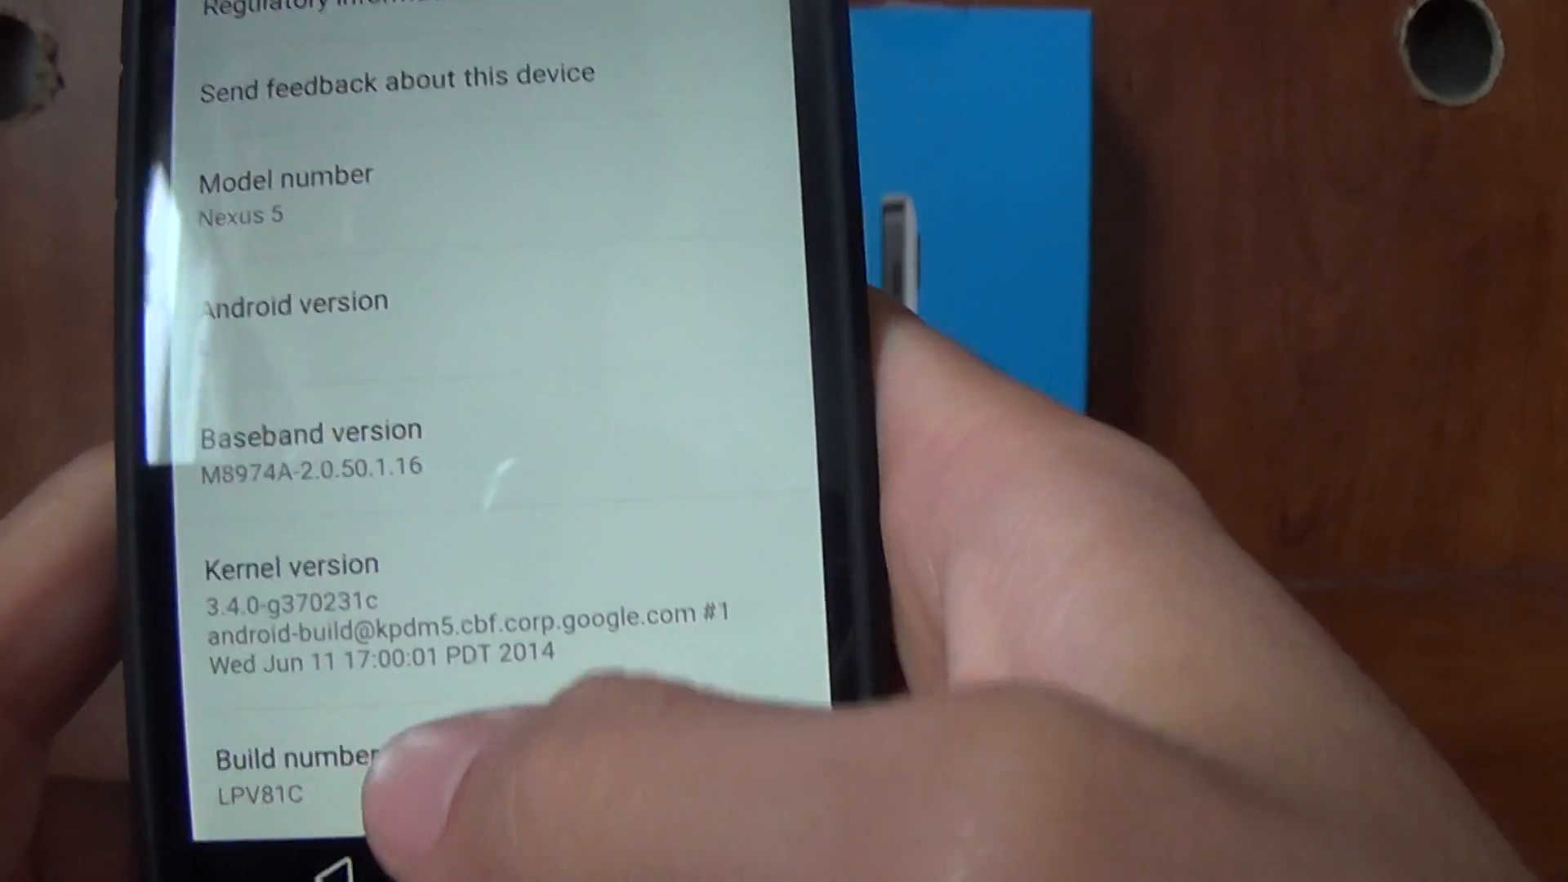
Scroll About phone to reveal Android version L and the build number
scroll(up, 3)
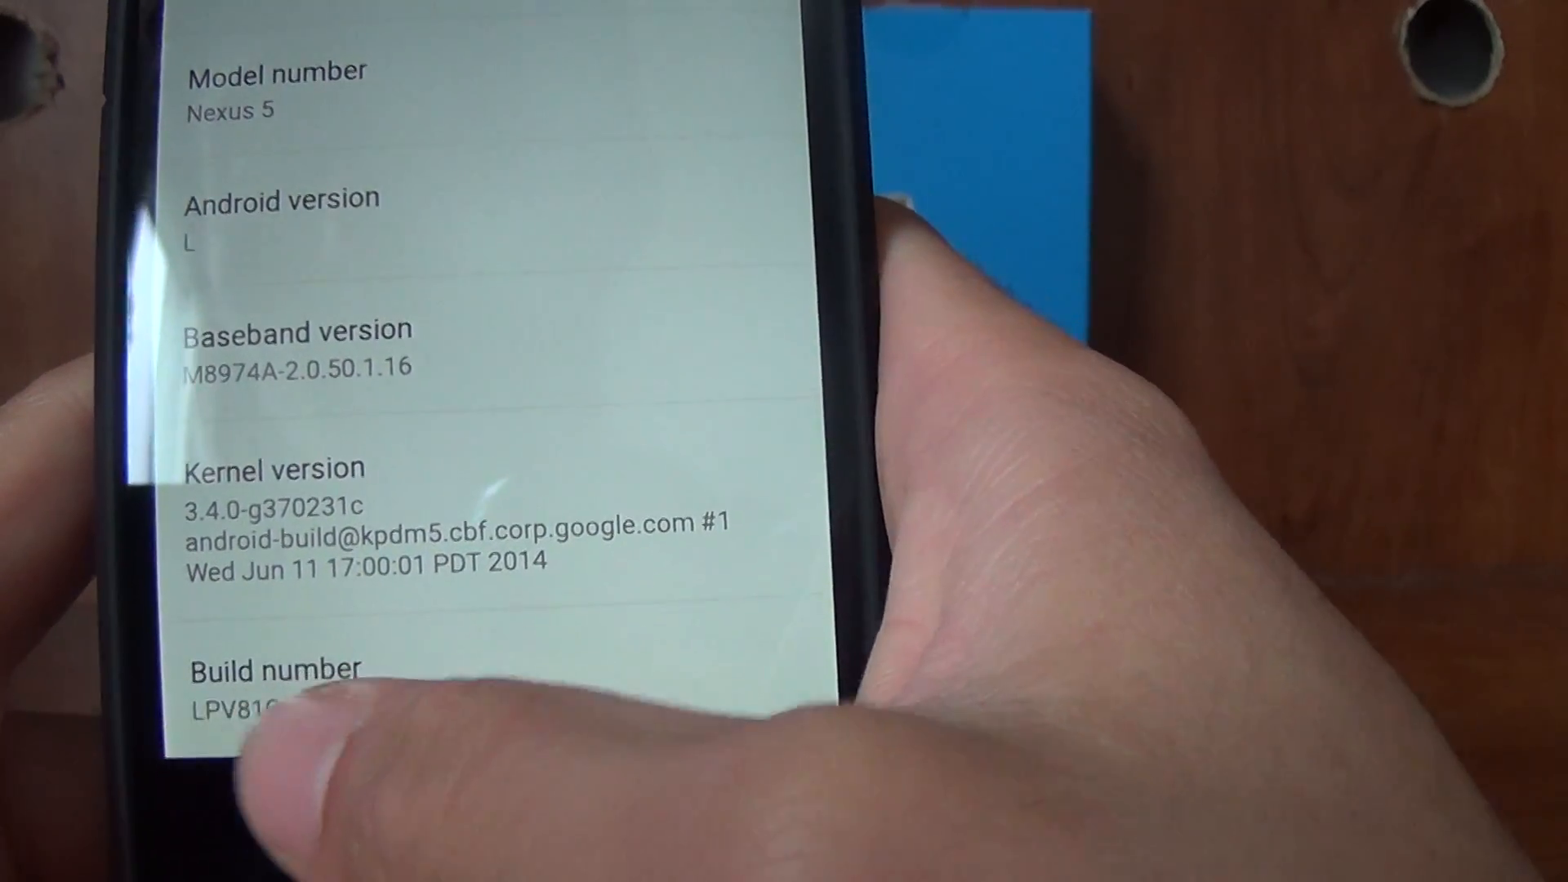